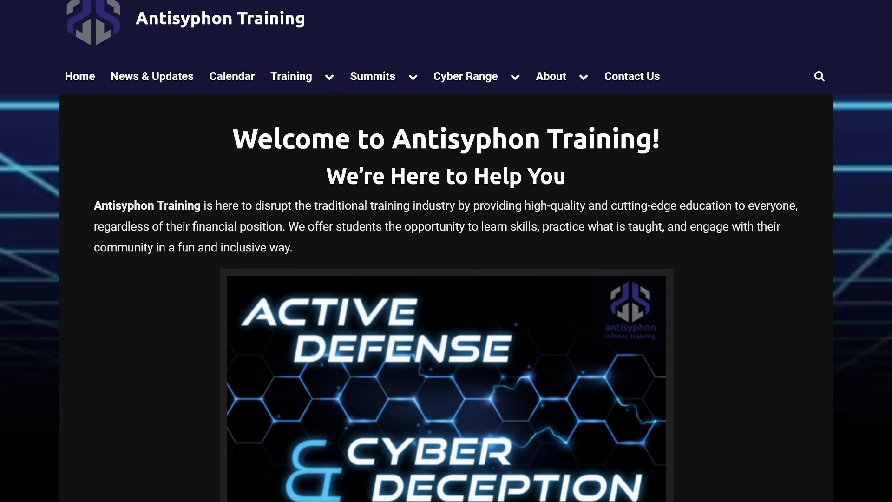
# Scroll down the Antisyphon course page and bring up the live training registration options
pyautogui.scroll(-3)
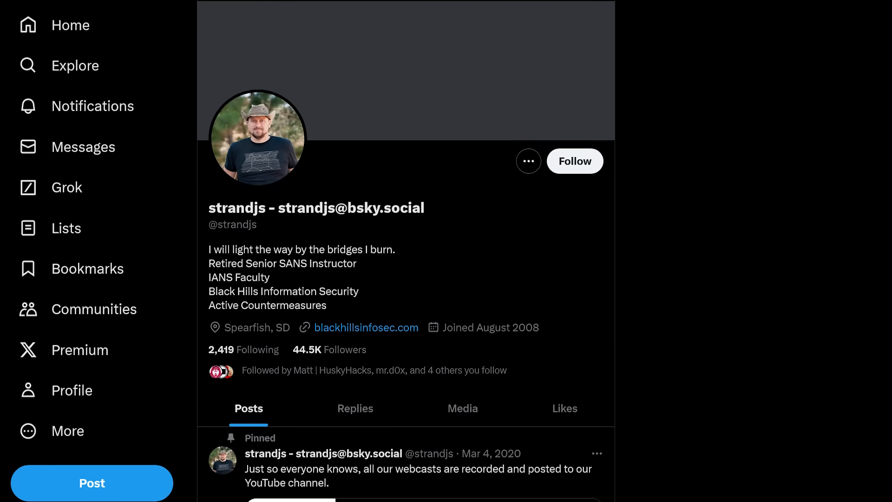
pyautogui.scroll(-3)
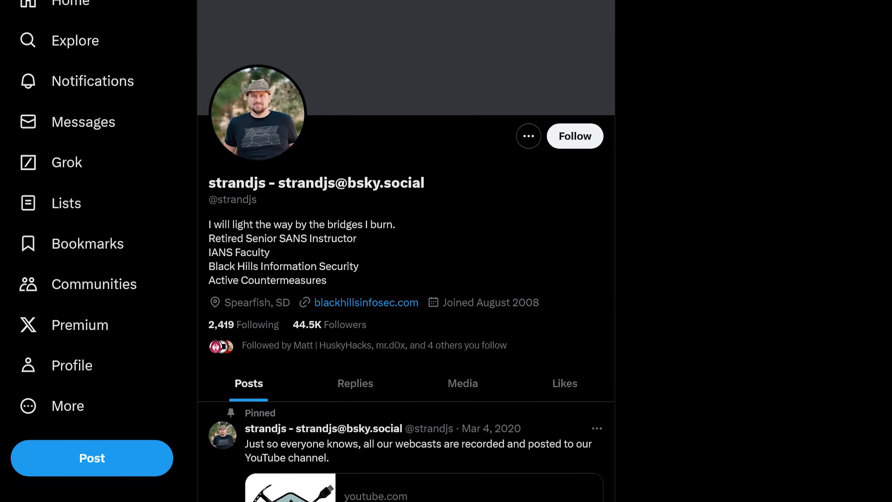
pyautogui.scroll(-3)
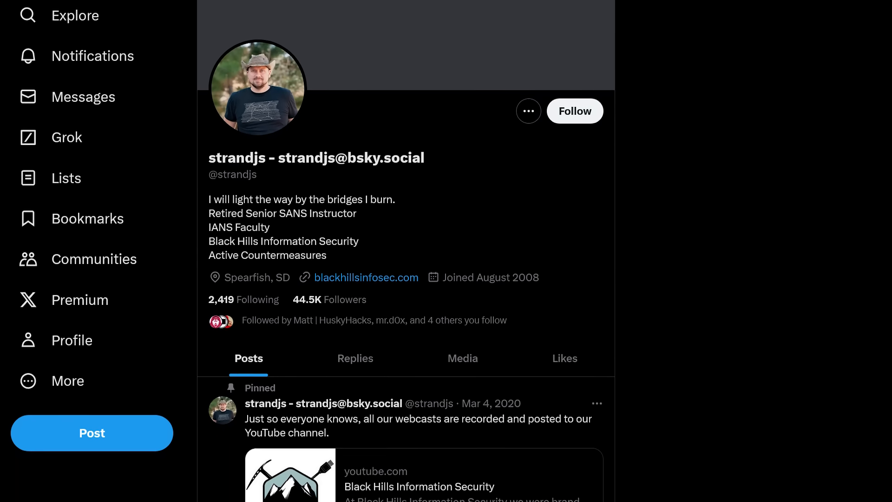
pyautogui.scroll(-3)
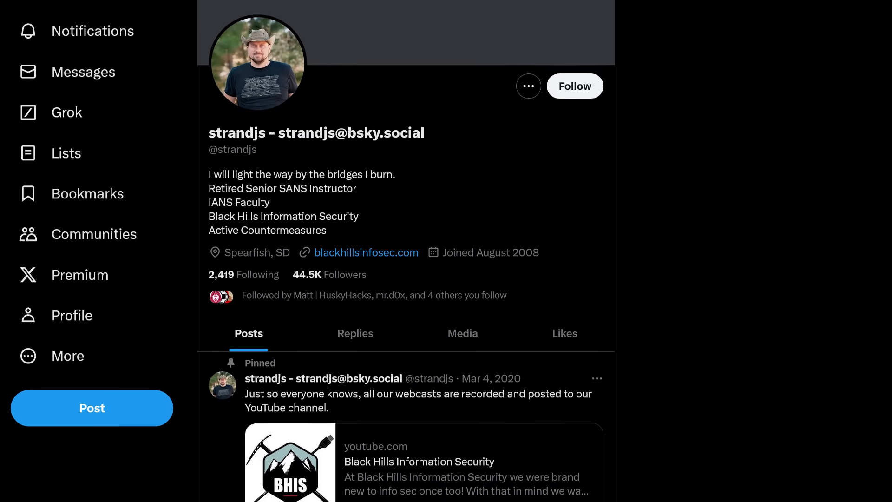
pyautogui.scroll(-3)
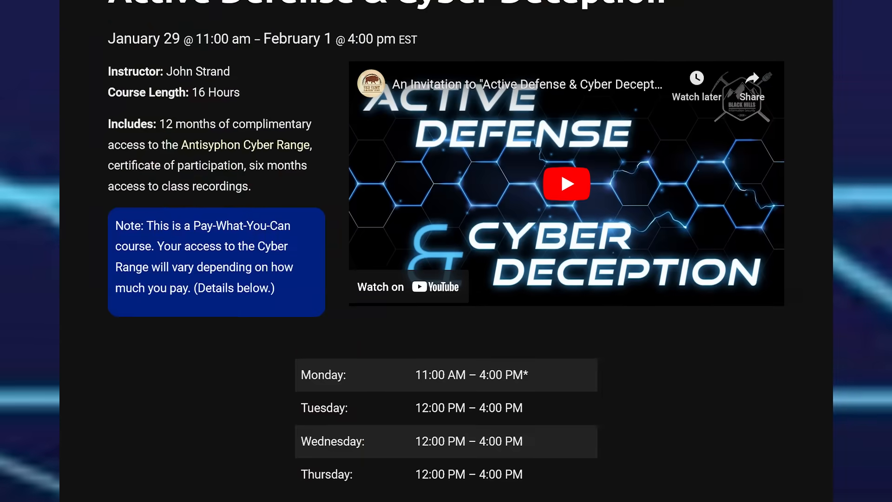
pyautogui.scroll(-3)
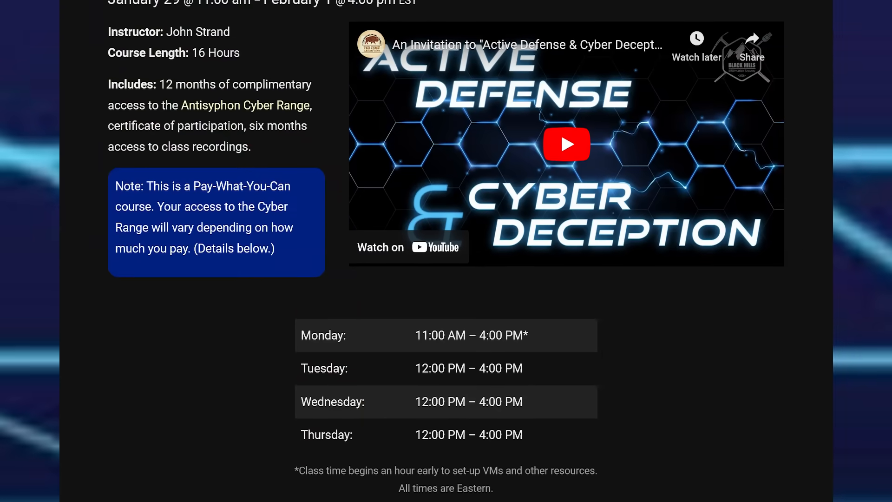
pyautogui.scroll(-3)
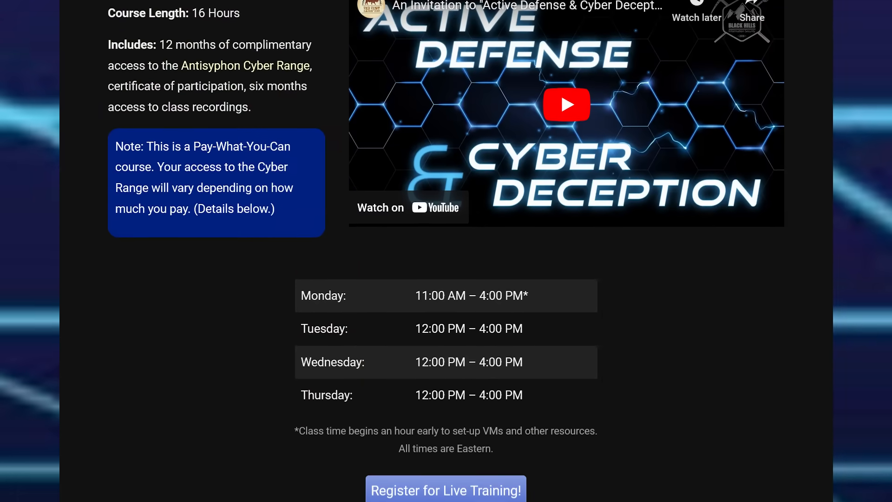
pyautogui.click(445, 489)
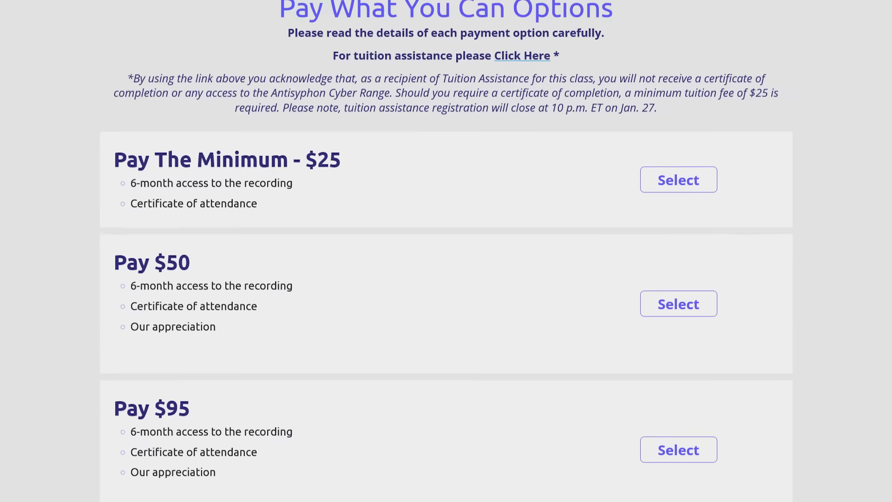
# Scroll through the Pay-What-You-Can tiers down to the upcoming courses calendar
pyautogui.scroll(-3)
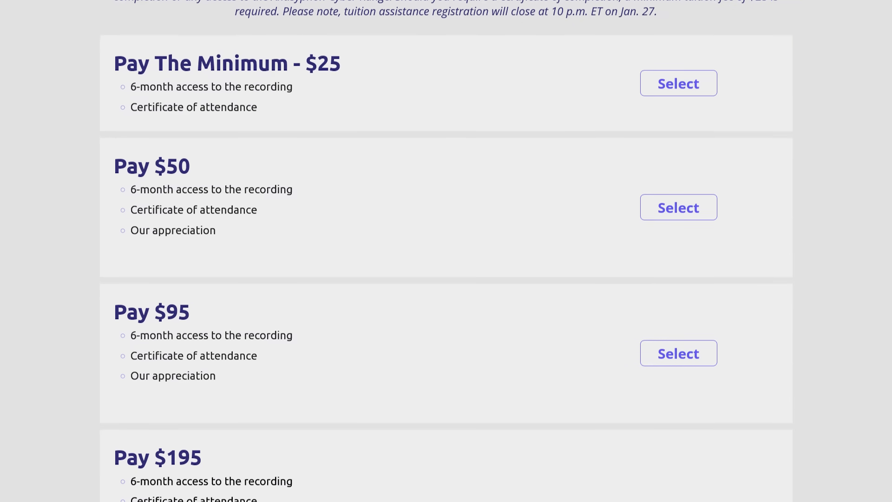
pyautogui.scroll(-3)
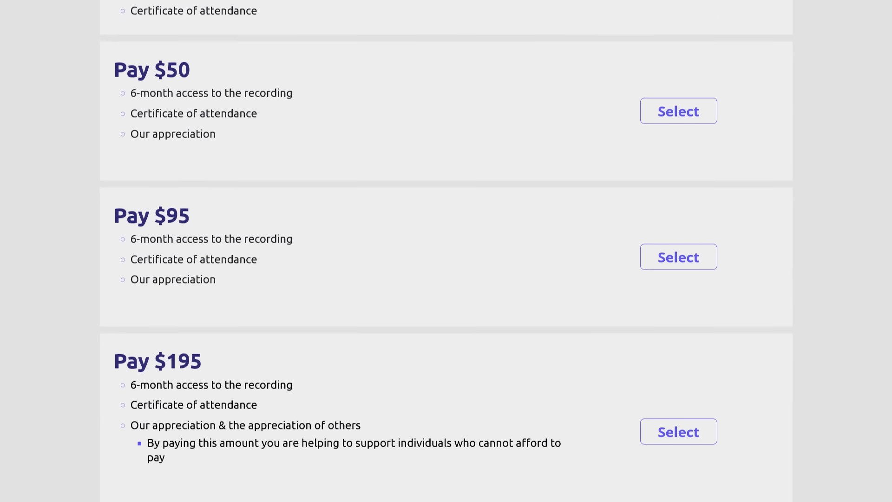
pyautogui.scroll(-3)
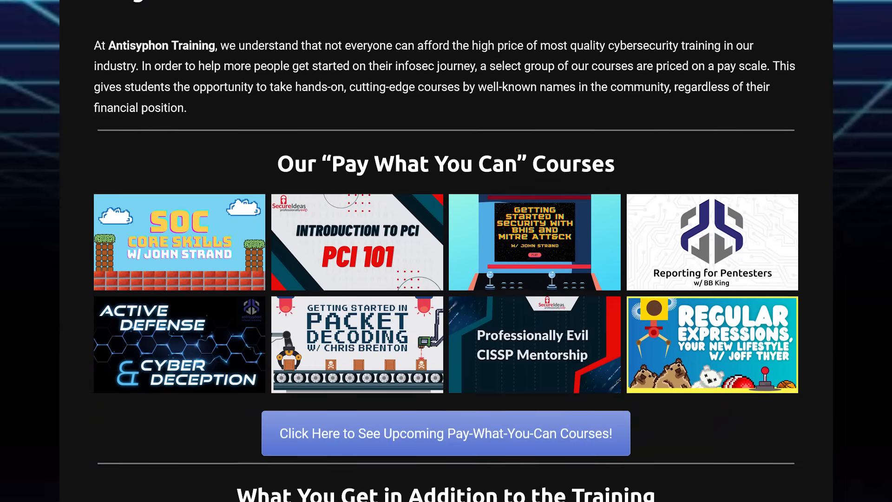
pyautogui.scroll(-3)
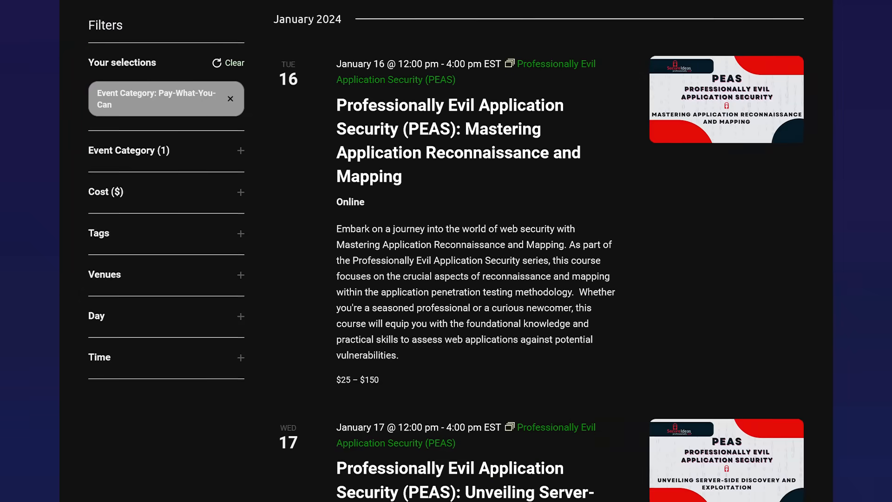
pyautogui.scroll(-3)
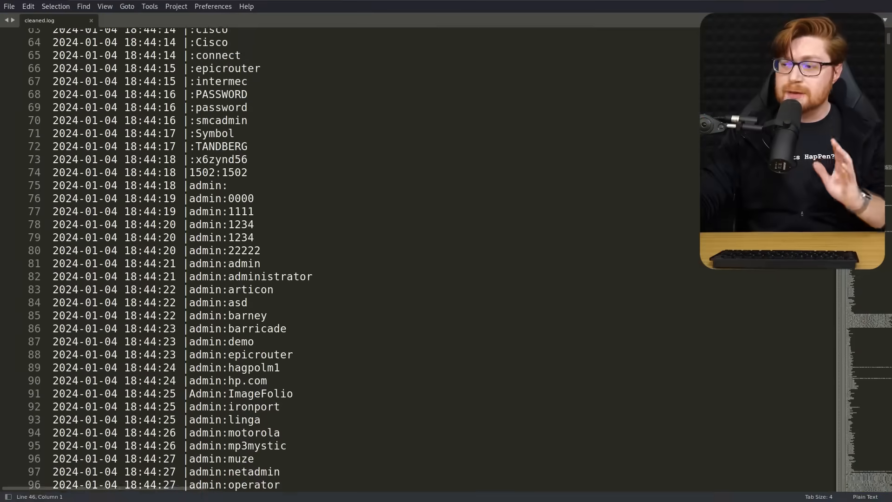
pyautogui.scroll(-3)
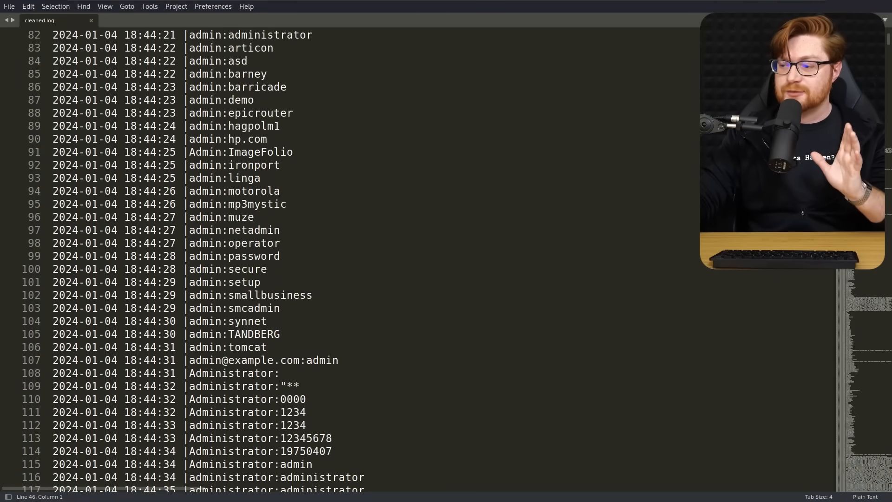
pyautogui.scroll(-3)
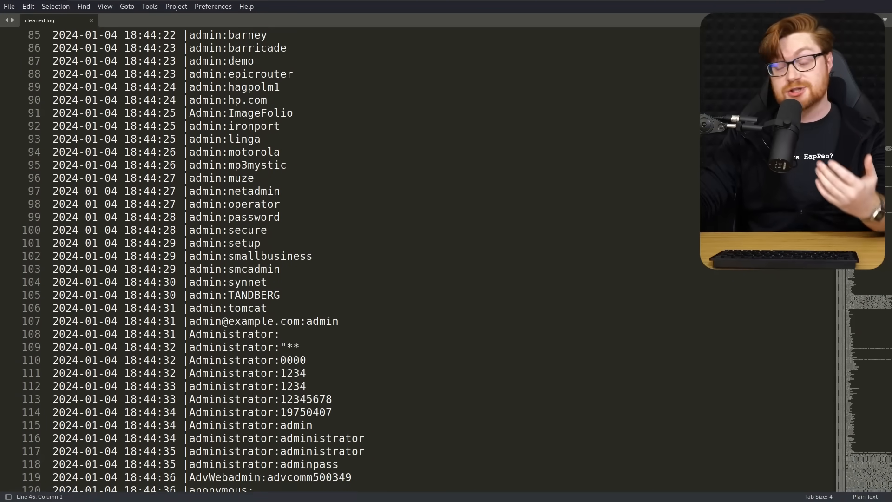
pyautogui.scroll(-3)
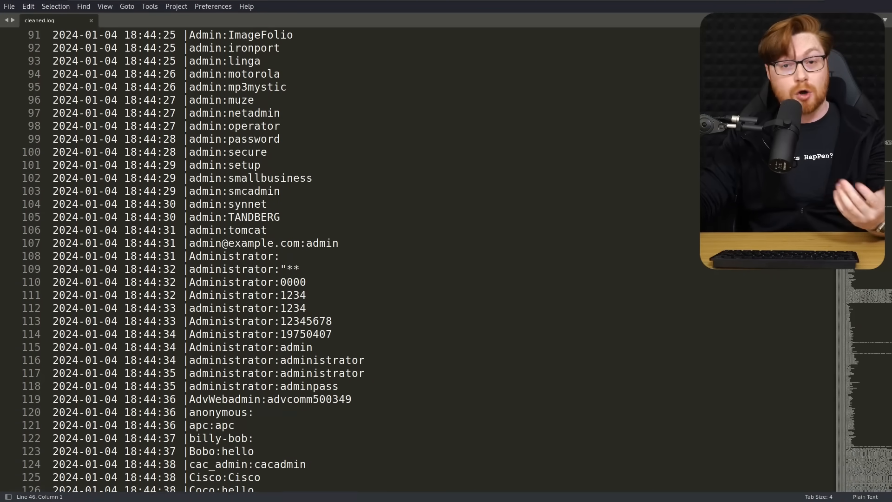
pyautogui.scroll(-3)
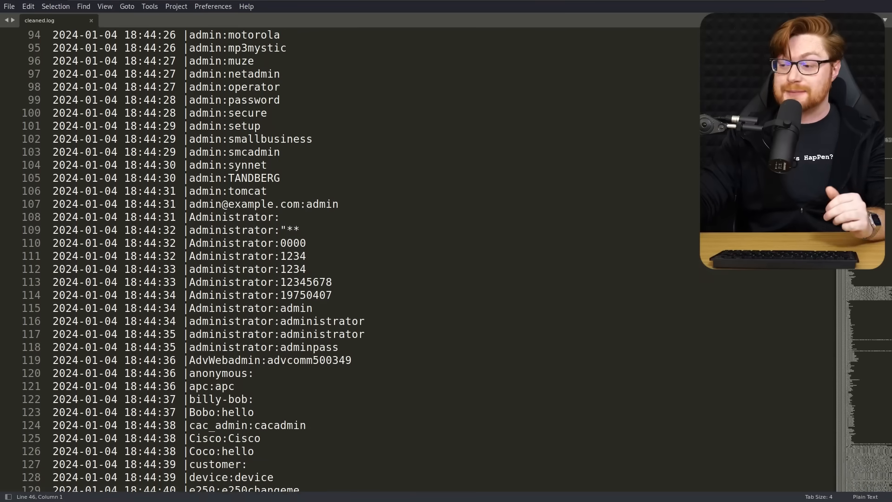
pyautogui.scroll(-3)
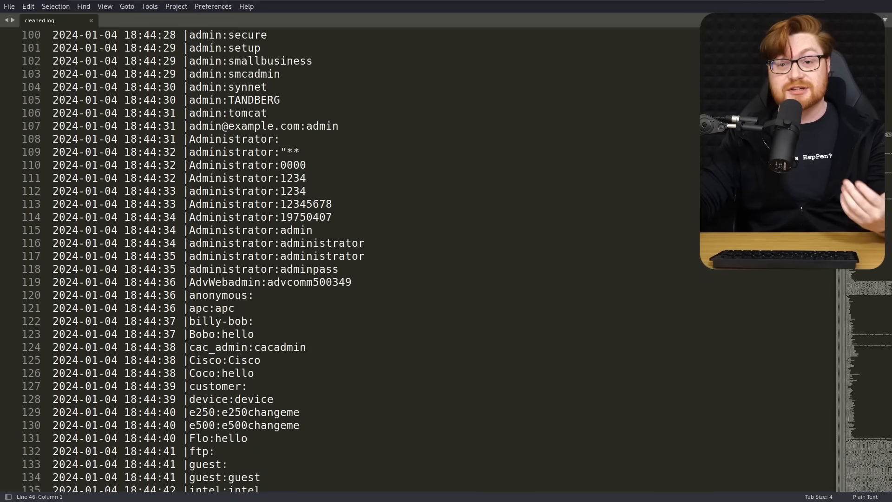
pyautogui.scroll(-3)
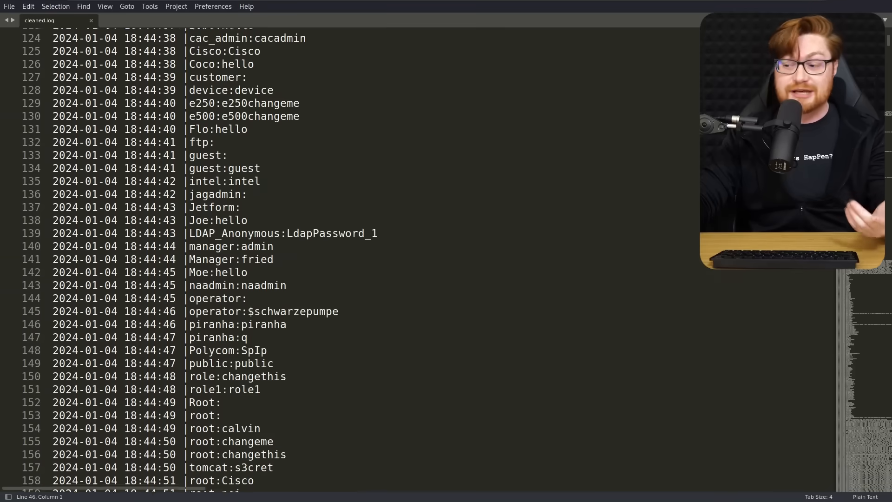
pyautogui.scroll(-3)
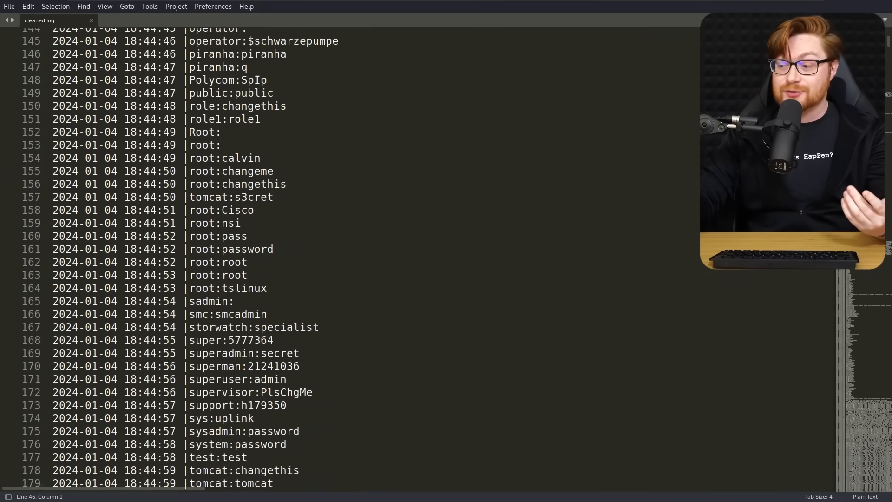
pyautogui.scroll(-3)
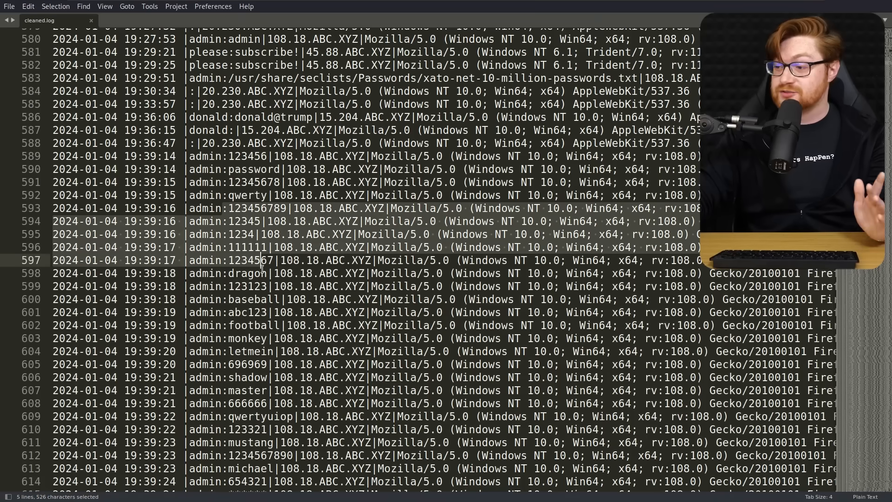
# Select a run of consecutive admin password guesses in cleaned.log and continue down the log
pyautogui.moveTo(273, 260); pyautogui.dragTo(273, 391)
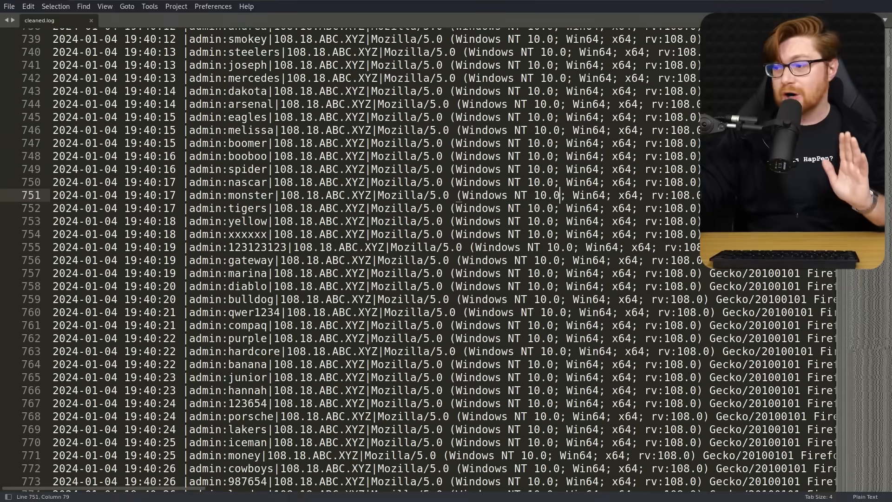
pyautogui.scroll(-3)
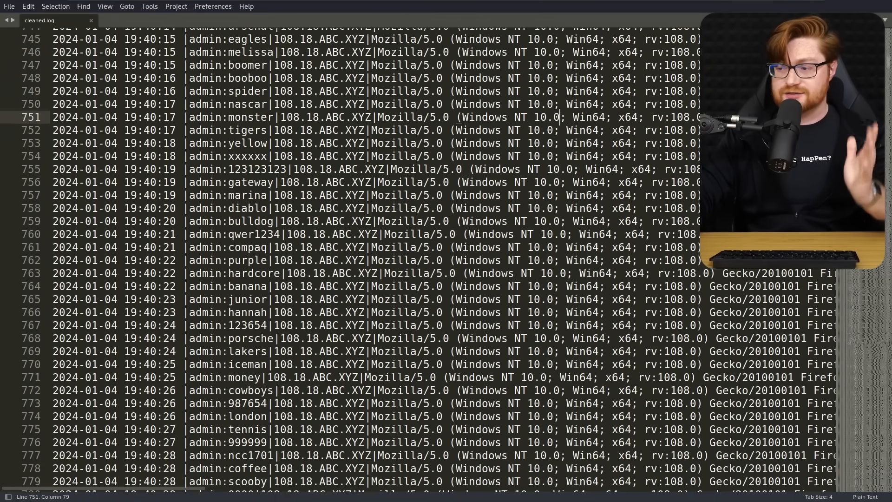
pyautogui.scroll(-3)
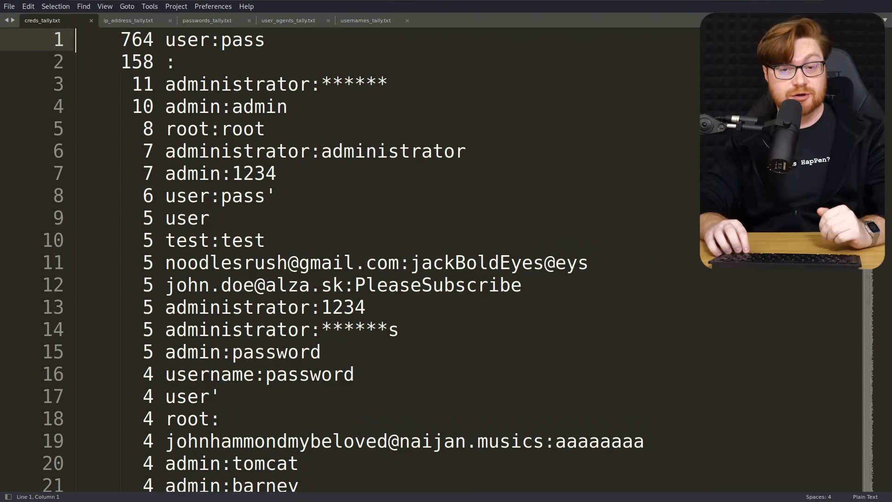
pyautogui.tripleClick(199, 39)
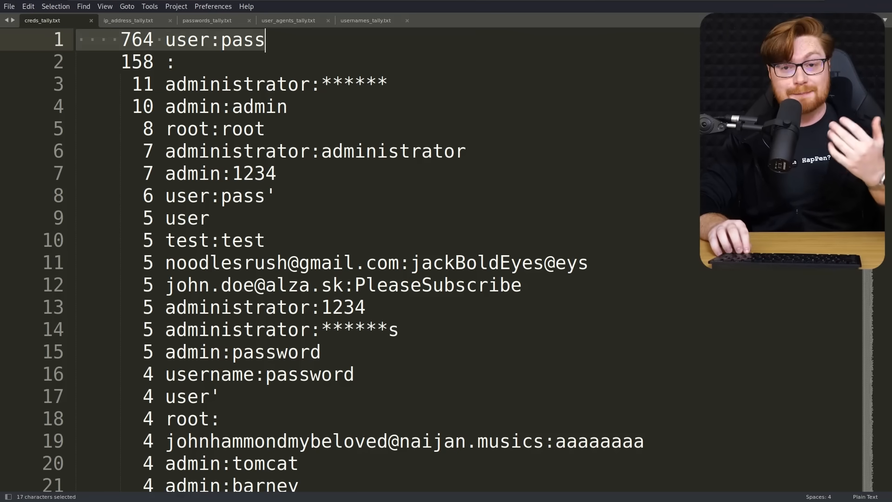
pyautogui.click(208, 85)
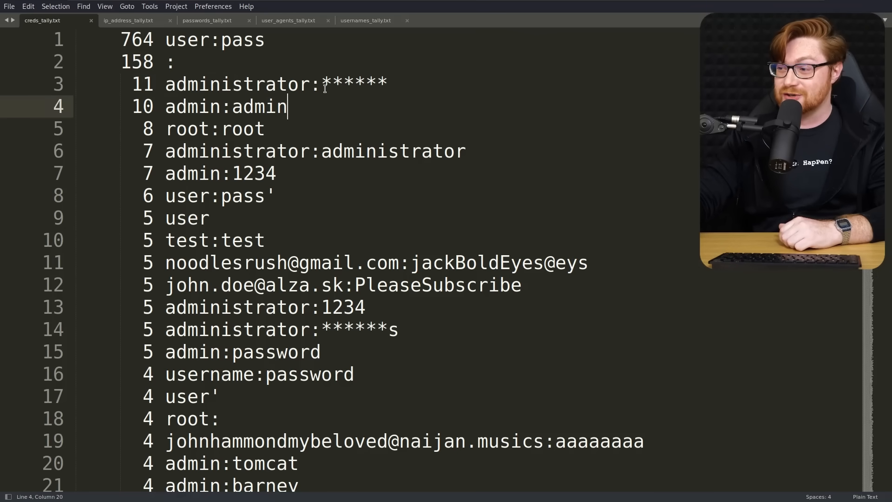
pyautogui.moveTo(322, 84); pyautogui.dragTo(388, 84)
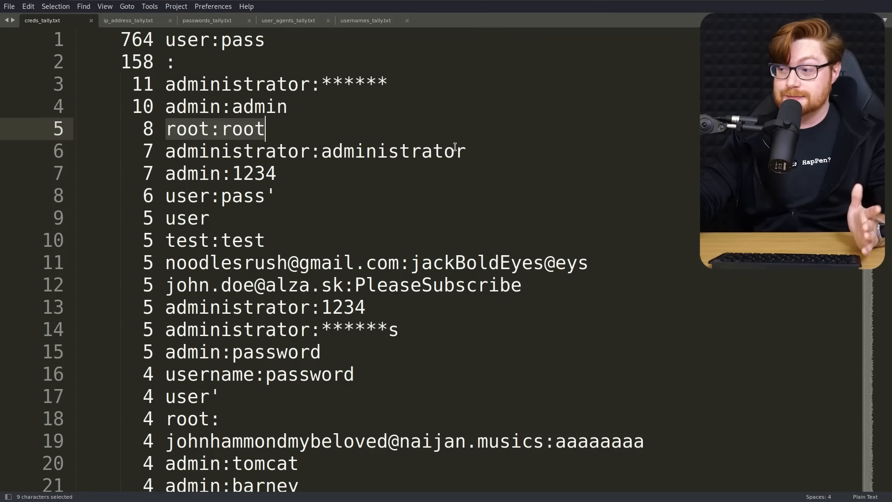
pyautogui.scroll(-3)
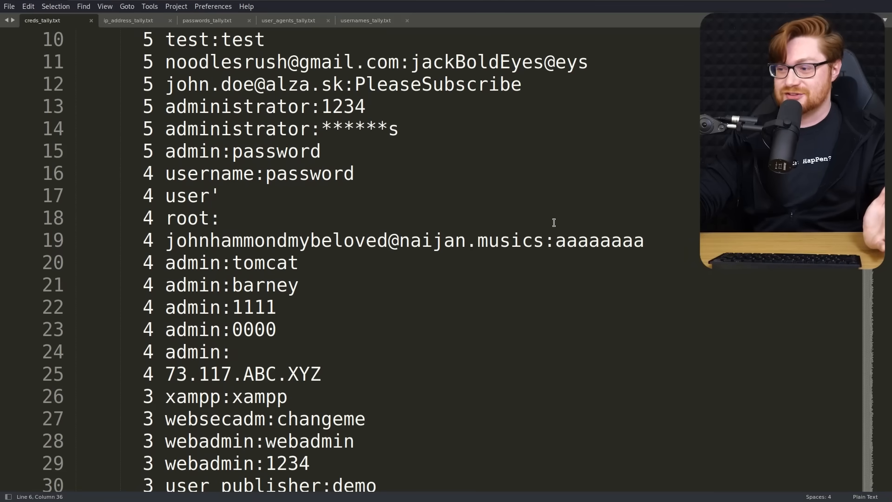
pyautogui.scroll(-3)
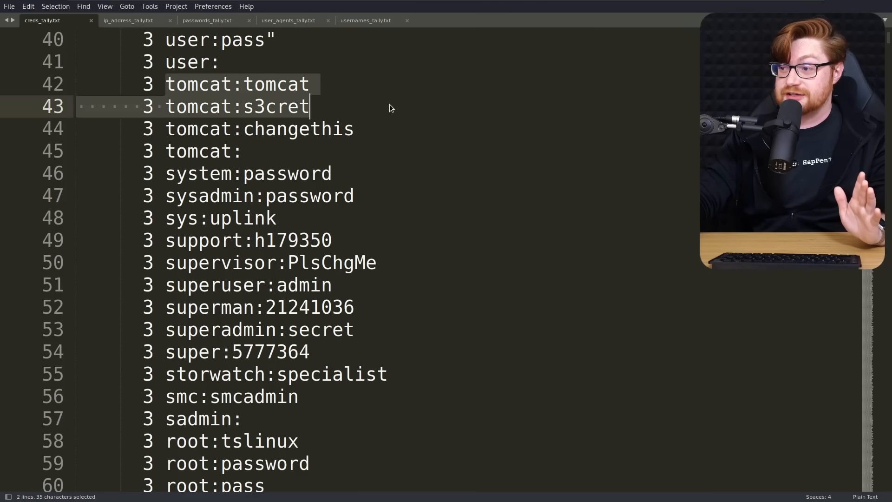
pyautogui.scroll(-3)
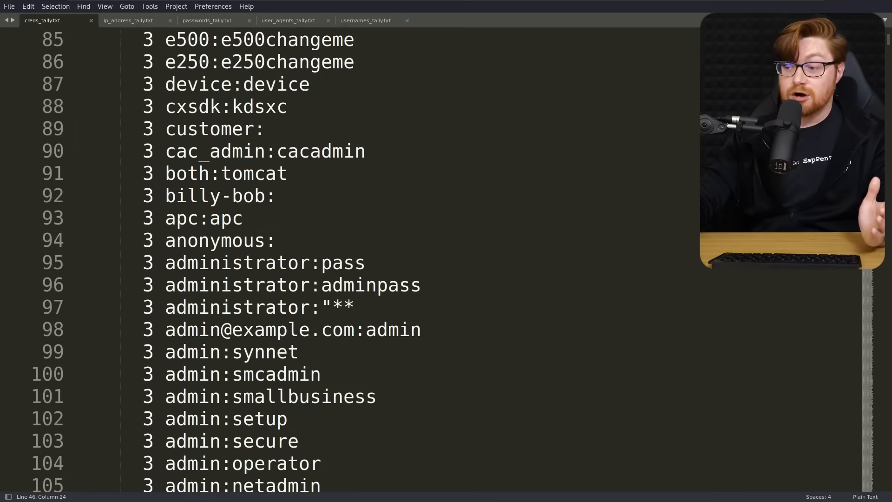
pyautogui.scroll(-3)
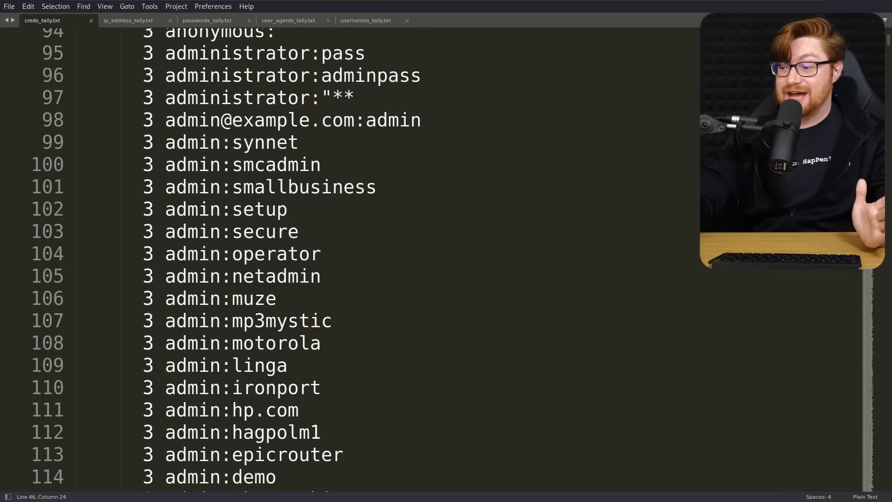
pyautogui.scroll(-3)
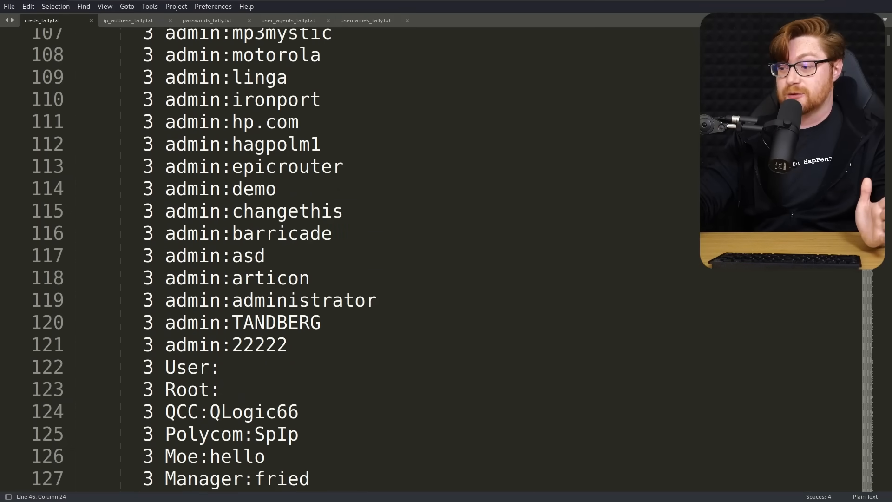
pyautogui.scroll(-3)
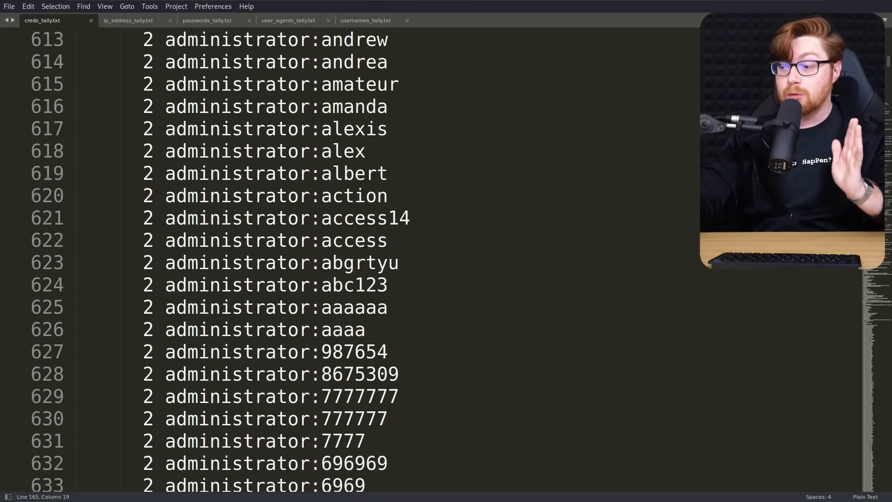
pyautogui.scroll(-3)
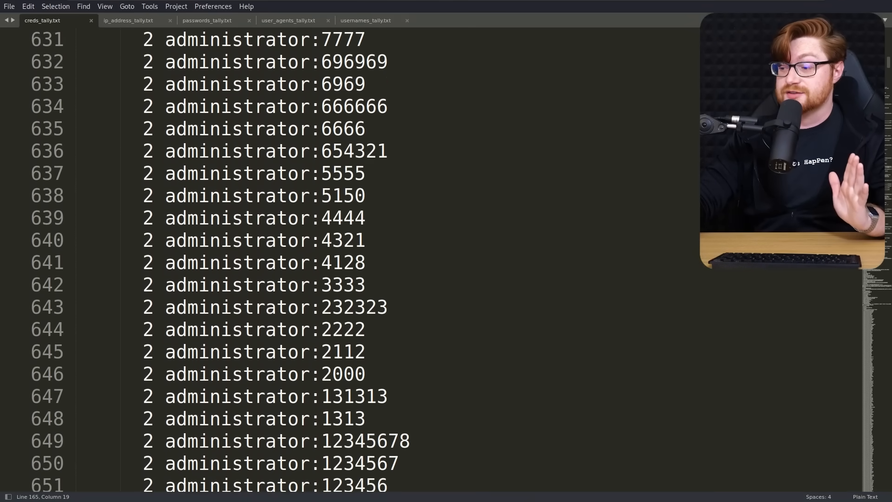
pyautogui.scroll(-3)
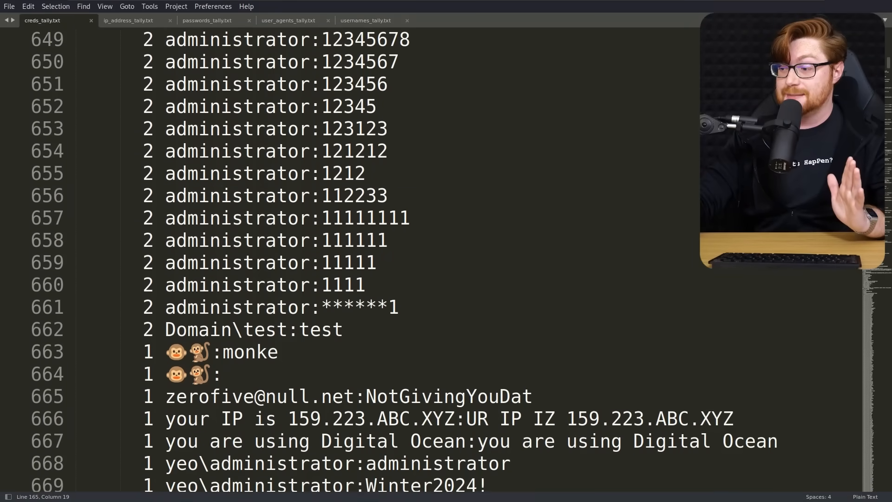
pyautogui.scroll(-3)
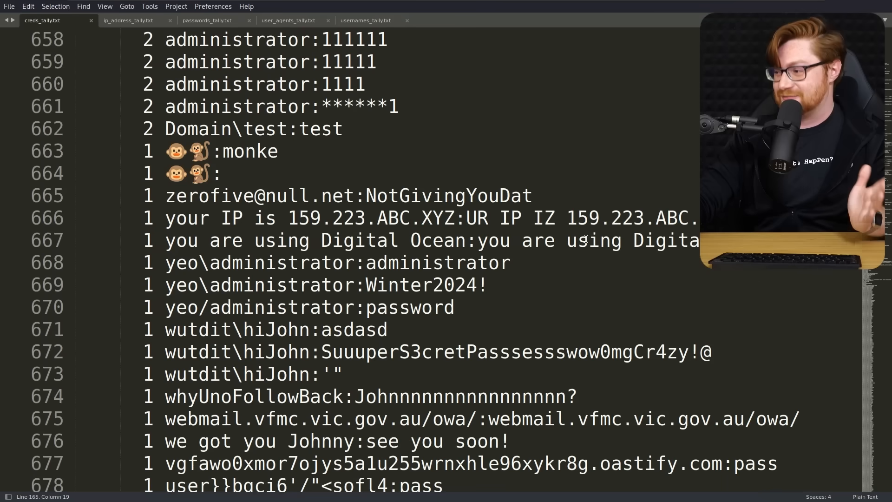
pyautogui.moveTo(166, 239); pyautogui.dragTo(334, 239)
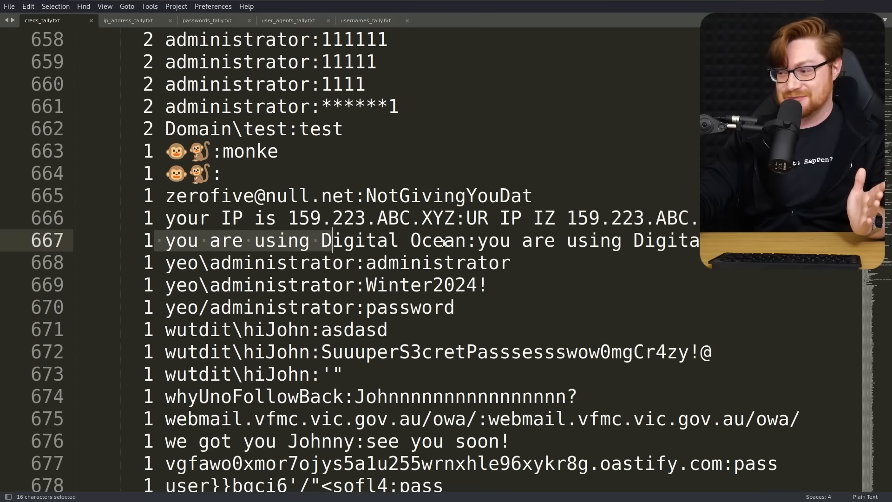
pyautogui.click(511, 262)
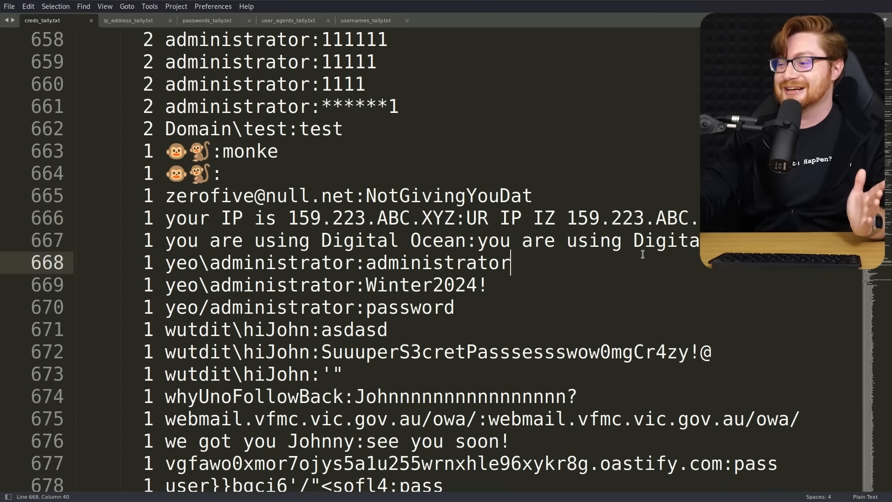
pyautogui.scroll(-3)
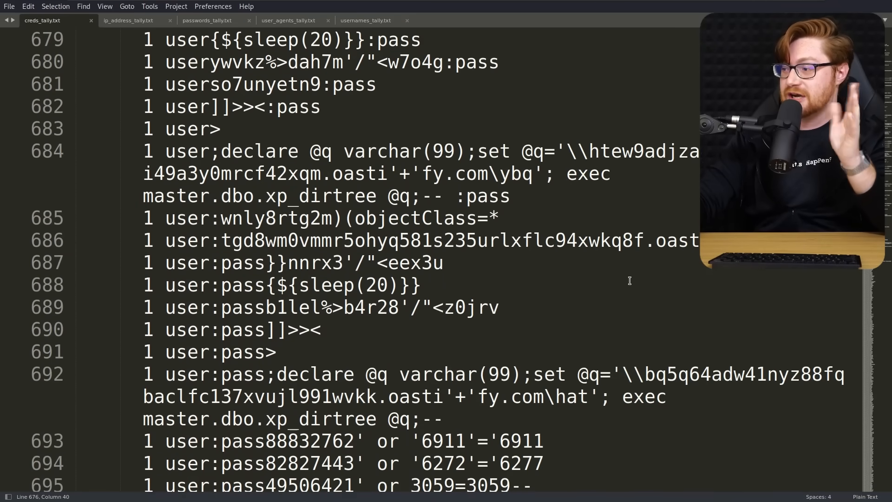
pyautogui.scroll(-3)
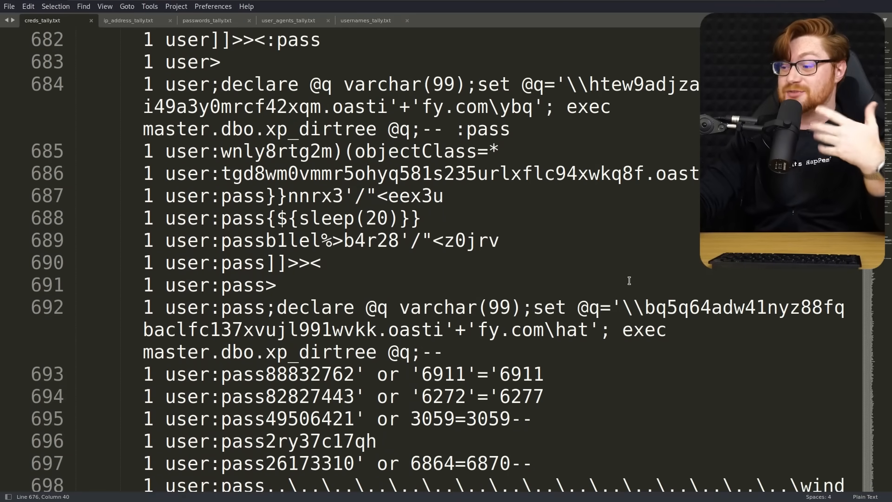
pyautogui.scroll(-3)
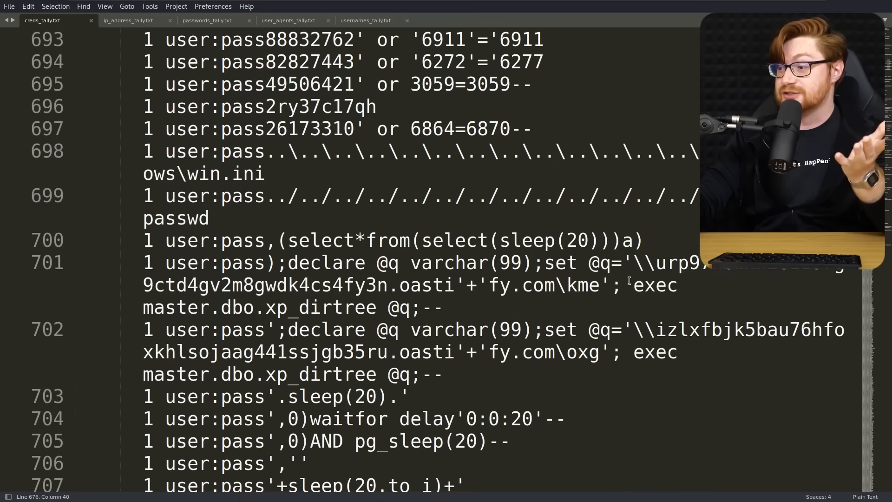
pyautogui.click(653, 276)
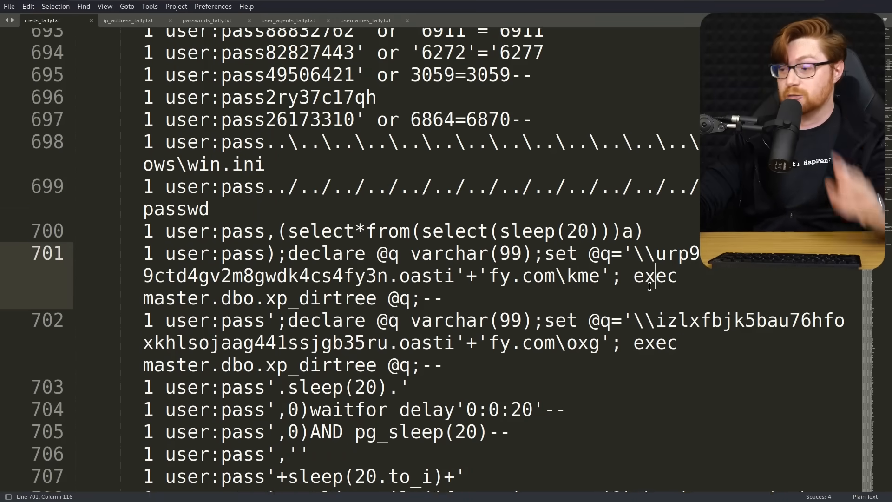
pyautogui.scroll(-3)
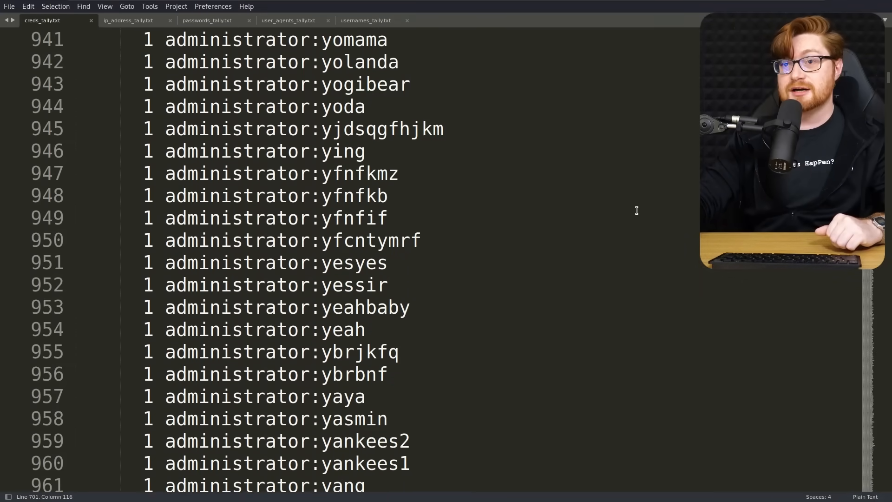
# Review the oddball entries at the end of creds_tally.txt, highlighting the fake YouTube channel credential
pyautogui.scroll(-3)
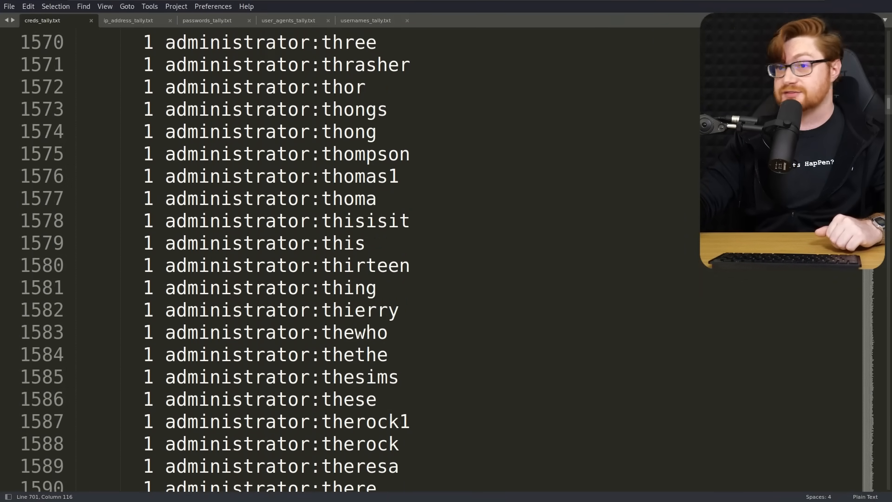
pyautogui.scroll(-3)
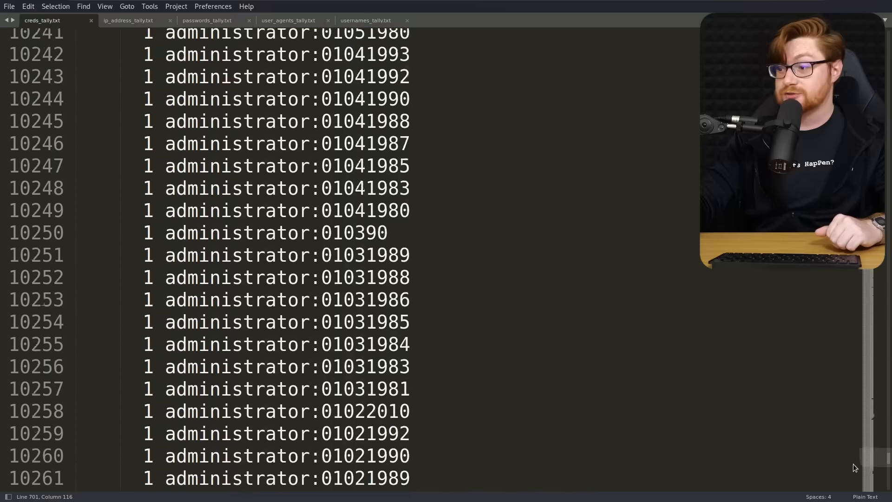
pyautogui.scroll(-3)
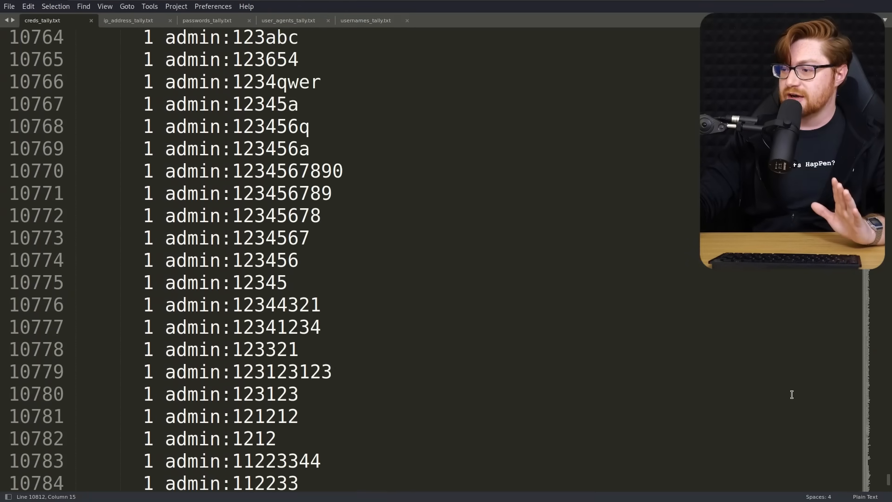
pyautogui.scroll(-3)
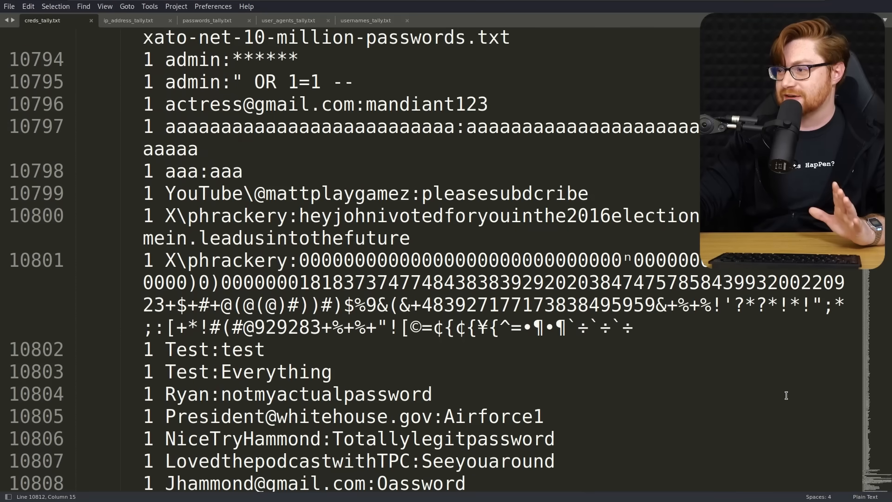
pyautogui.doubleClick(425, 104)
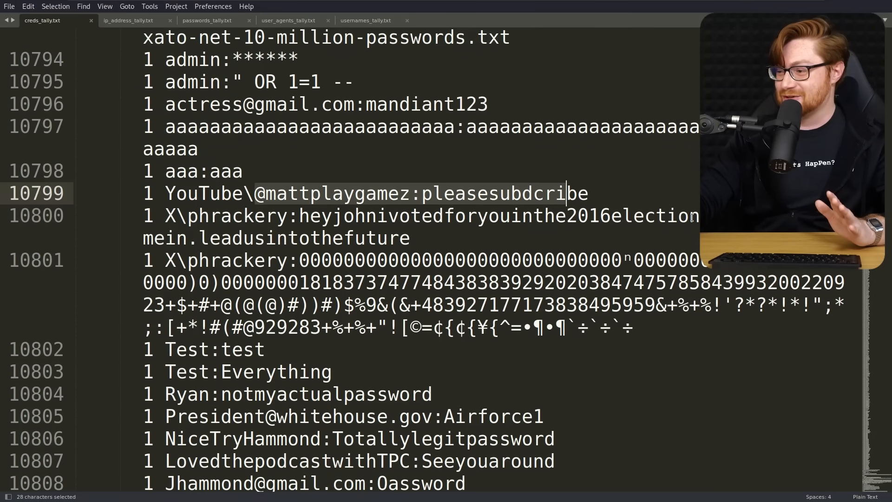
pyautogui.scroll(-3)
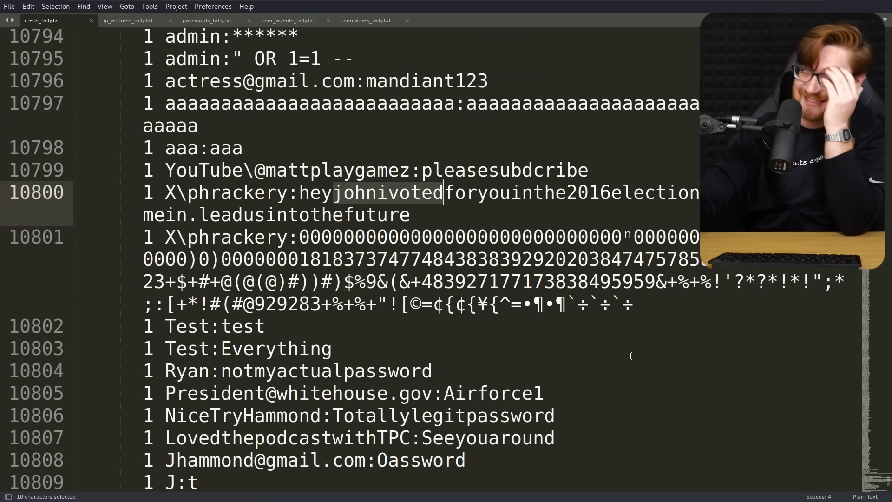
pyautogui.scroll(-3)
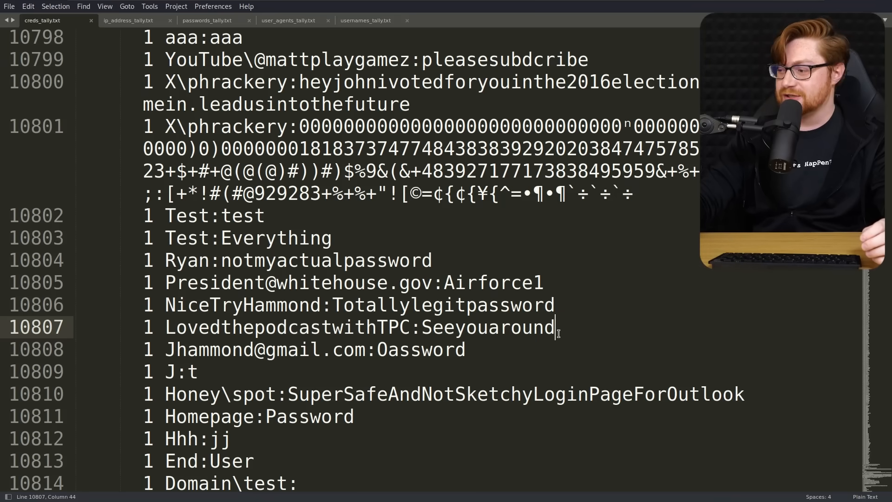
# Switch to the ip_address_tally.txt file ranking source addresses by count
pyautogui.click(127, 20)
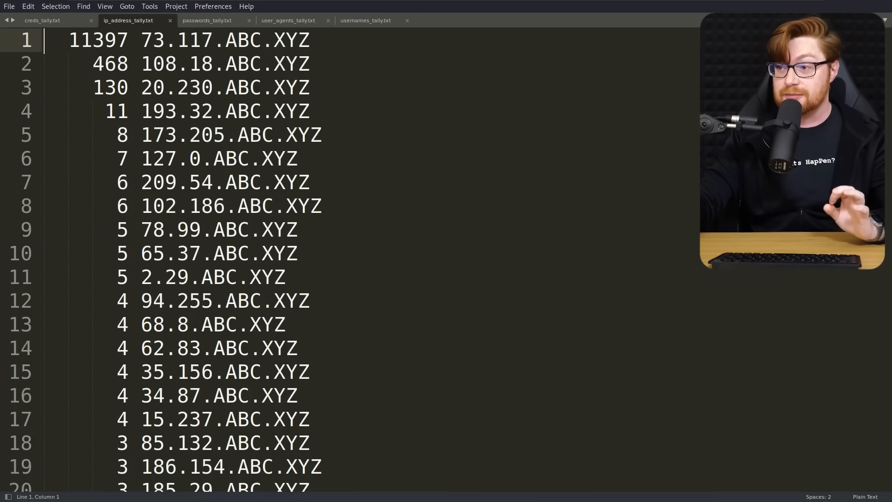
# Scan ip_address_tally.txt to its end and back, then move to passwords_tally.txt
pyautogui.doubleClick(98, 40)
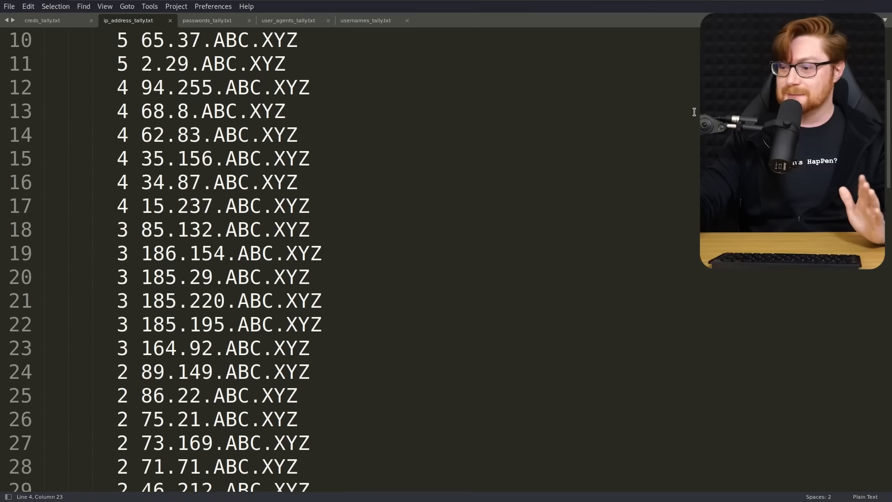
pyautogui.scroll(-3)
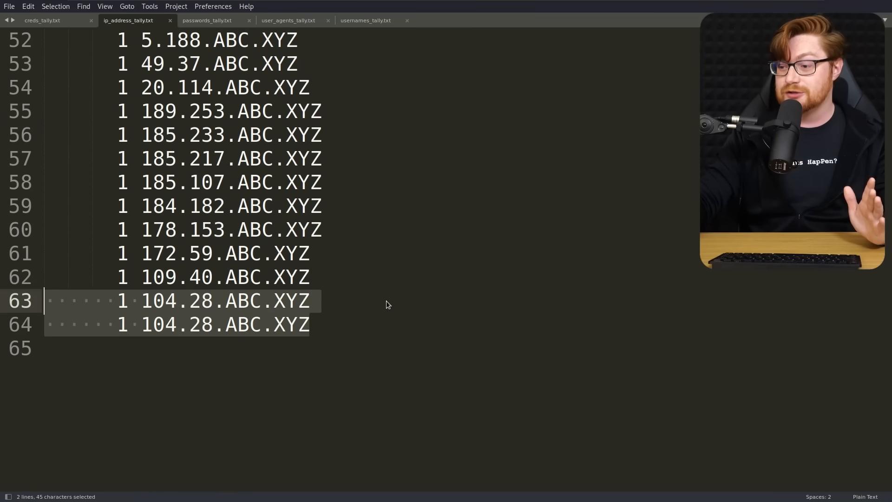
pyautogui.scroll(3)
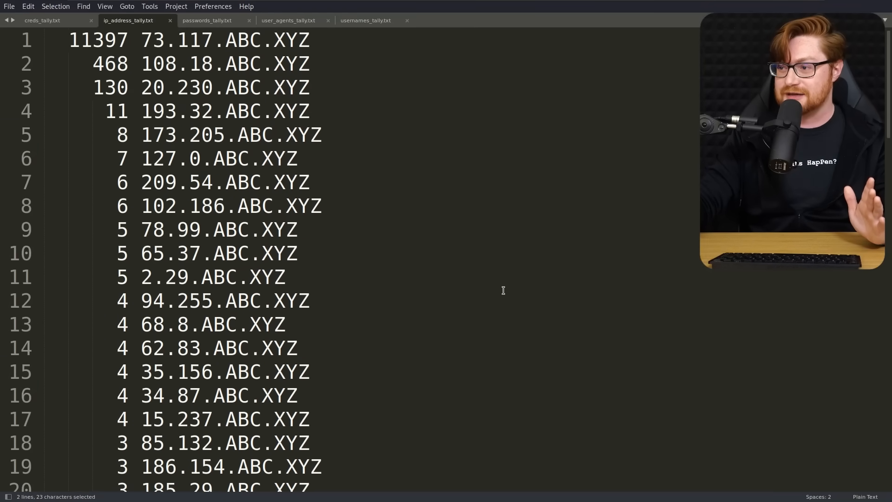
pyautogui.click(207, 20)
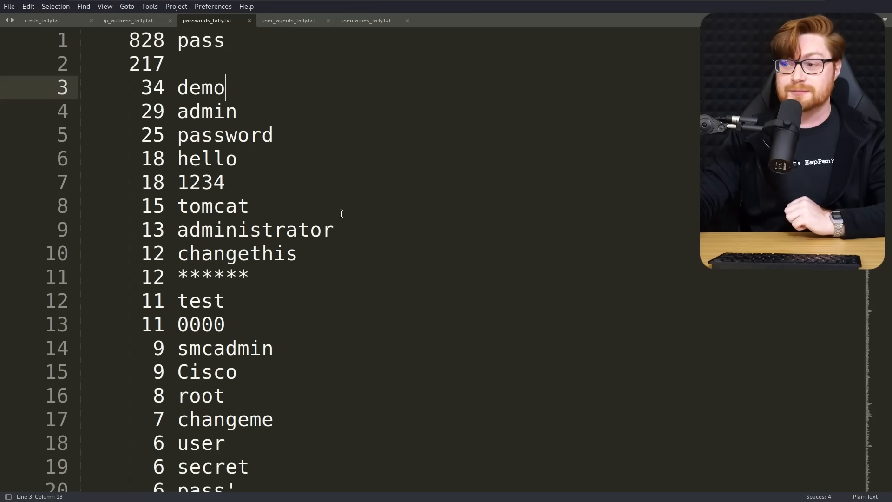
# Scroll through the ranked passwords list, then move to usernames_tally.txt
pyautogui.scroll(-3)
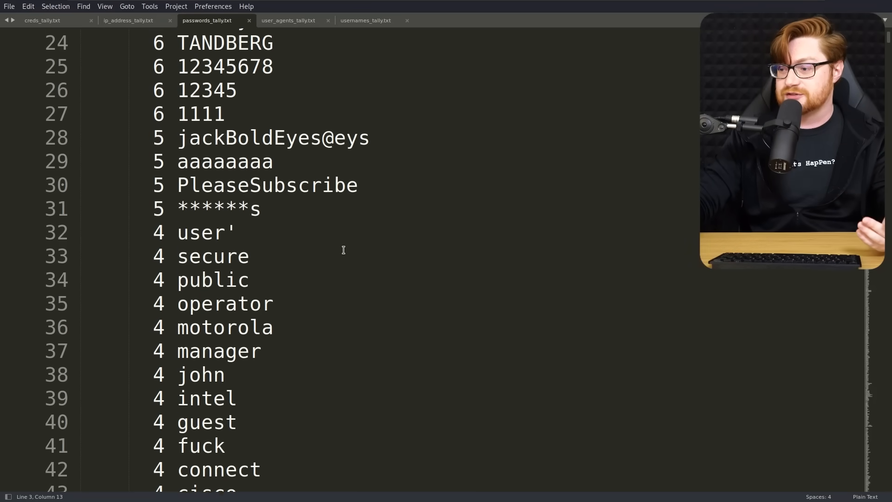
pyautogui.scroll(-3)
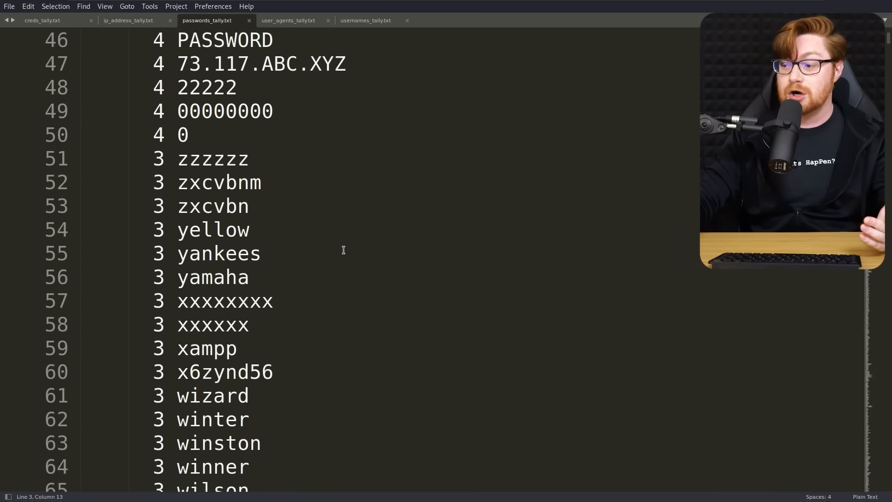
pyautogui.scroll(-3)
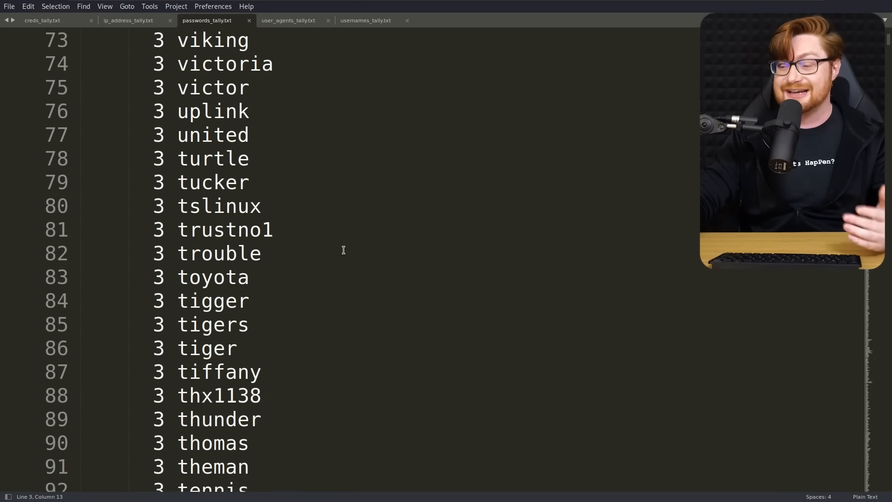
pyautogui.scroll(-3)
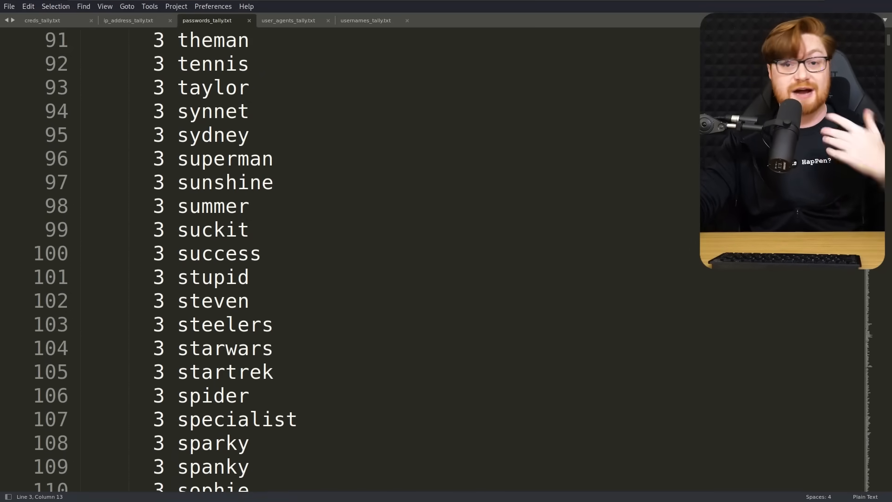
pyautogui.click(364, 20)
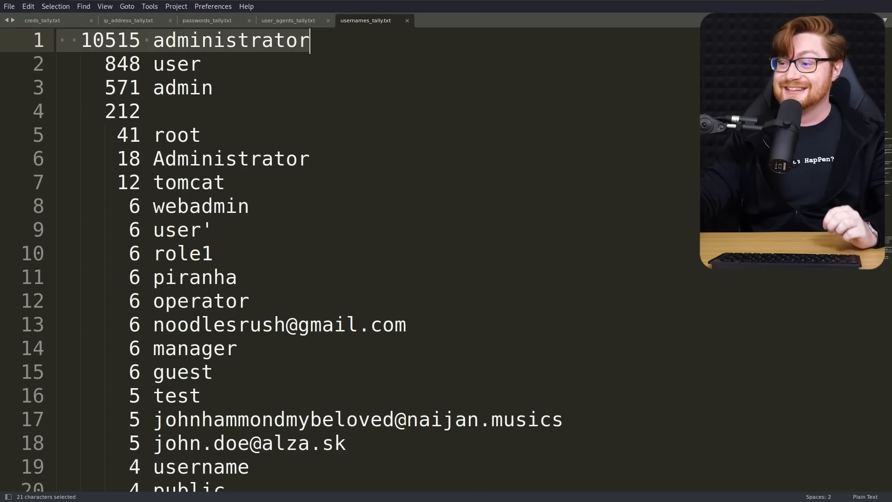
# Scroll through the ranked usernames list, then move to user_agents_tally.txt
pyautogui.click(201, 135)
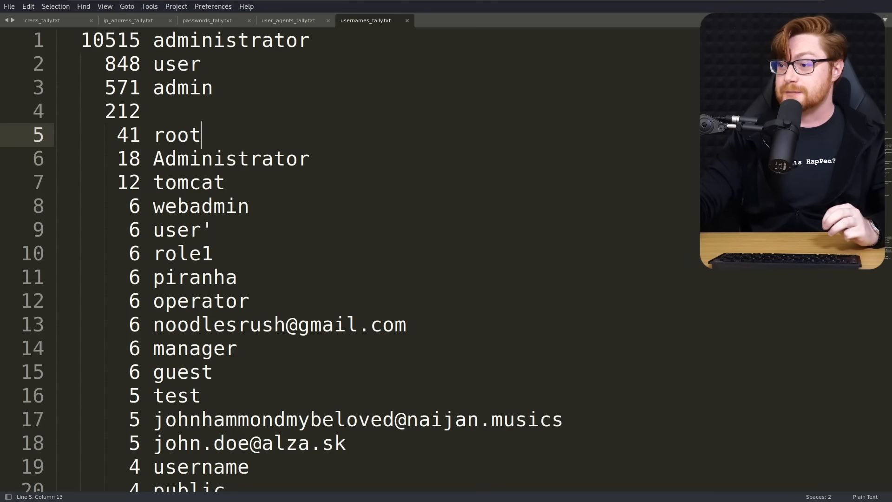
pyautogui.scroll(-3)
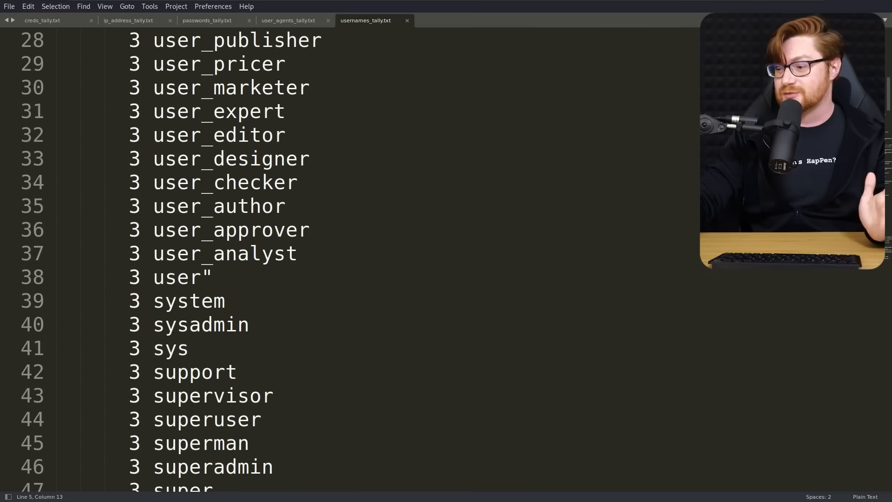
pyautogui.scroll(-3)
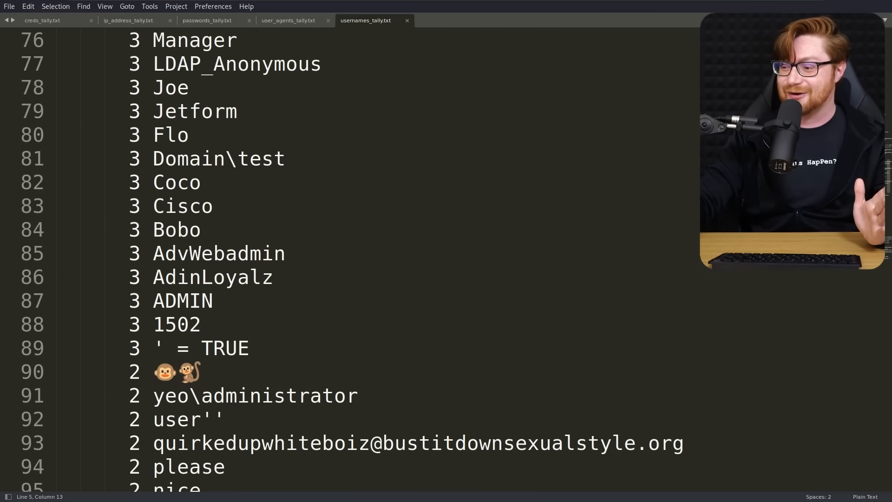
pyautogui.click(288, 19)
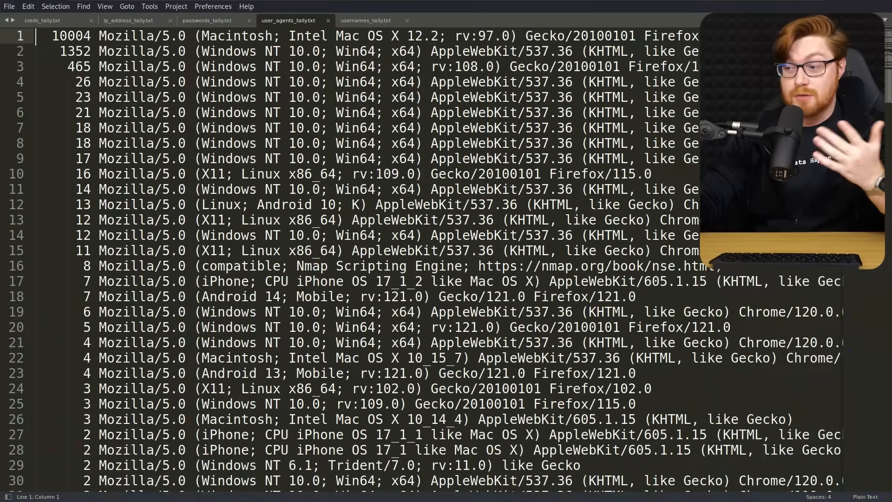
pyautogui.scroll(-3)
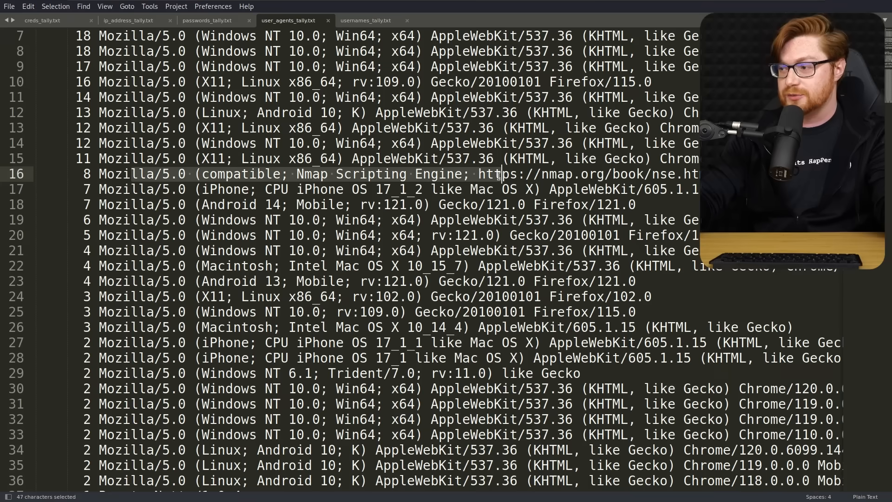
pyautogui.scroll(-3)
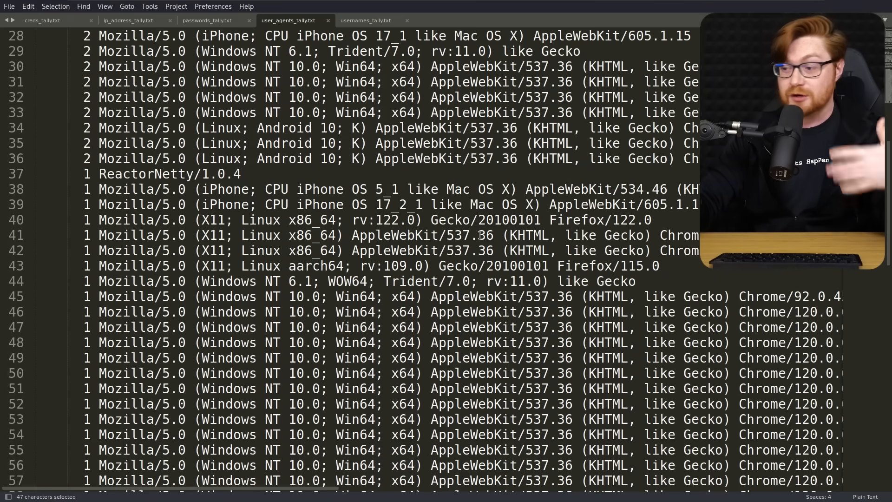
pyautogui.scroll(-3)
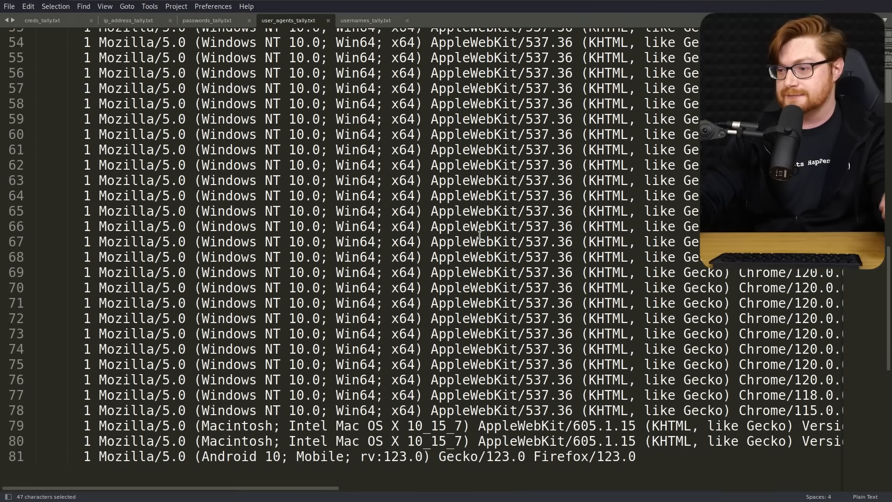